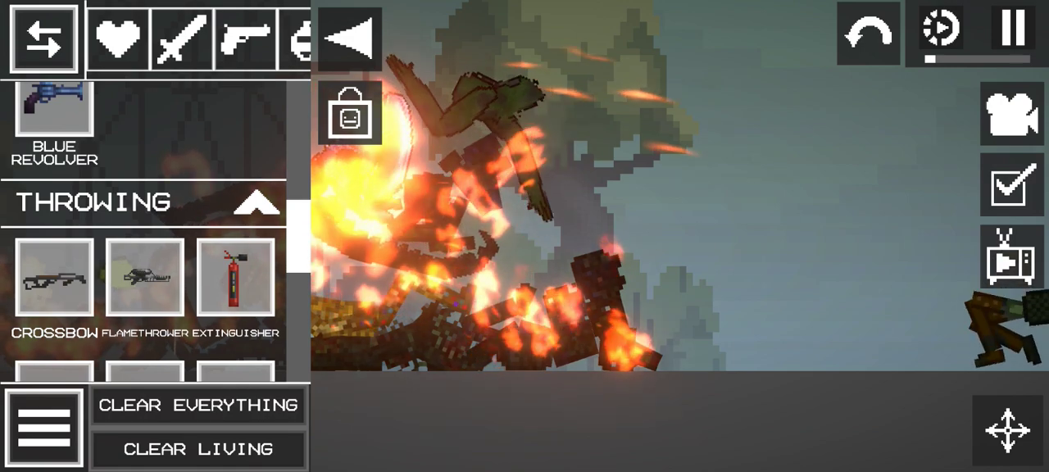
Step: Let the symbiote pile burn in the fire, then switch to a nearly empty landscape map
click(198, 405)
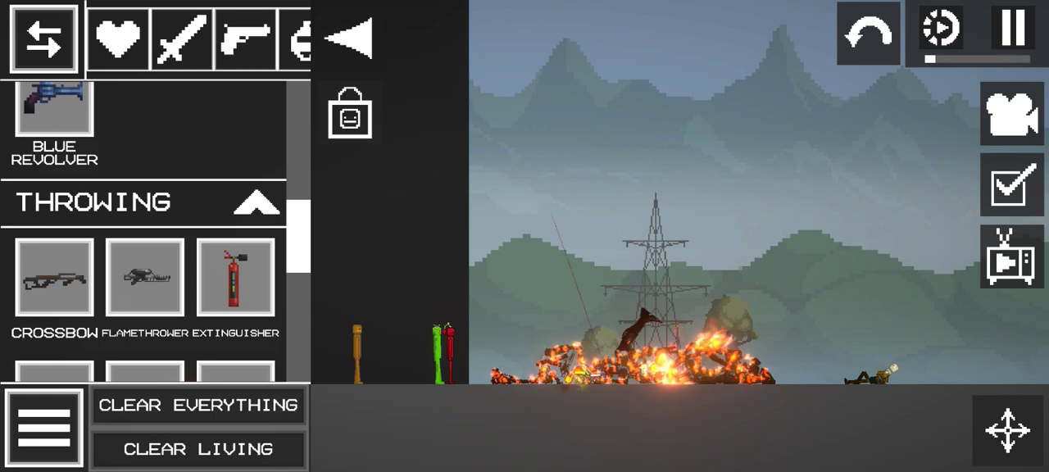
click(198, 404)
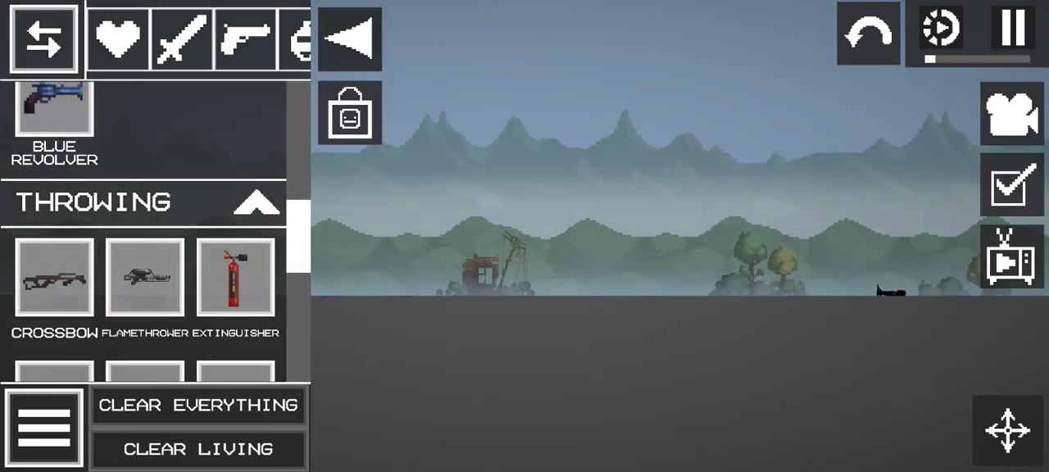